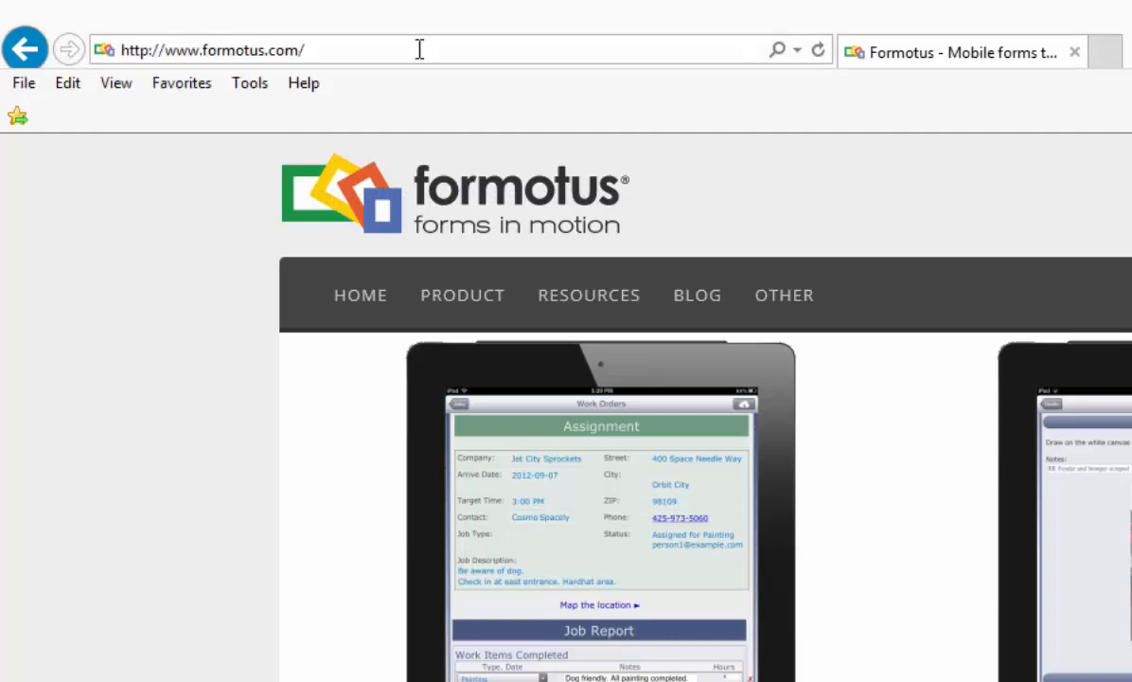
# Step: Search for the Formotus starter form in Internet Explorer
pyautogui.write('starterfor')
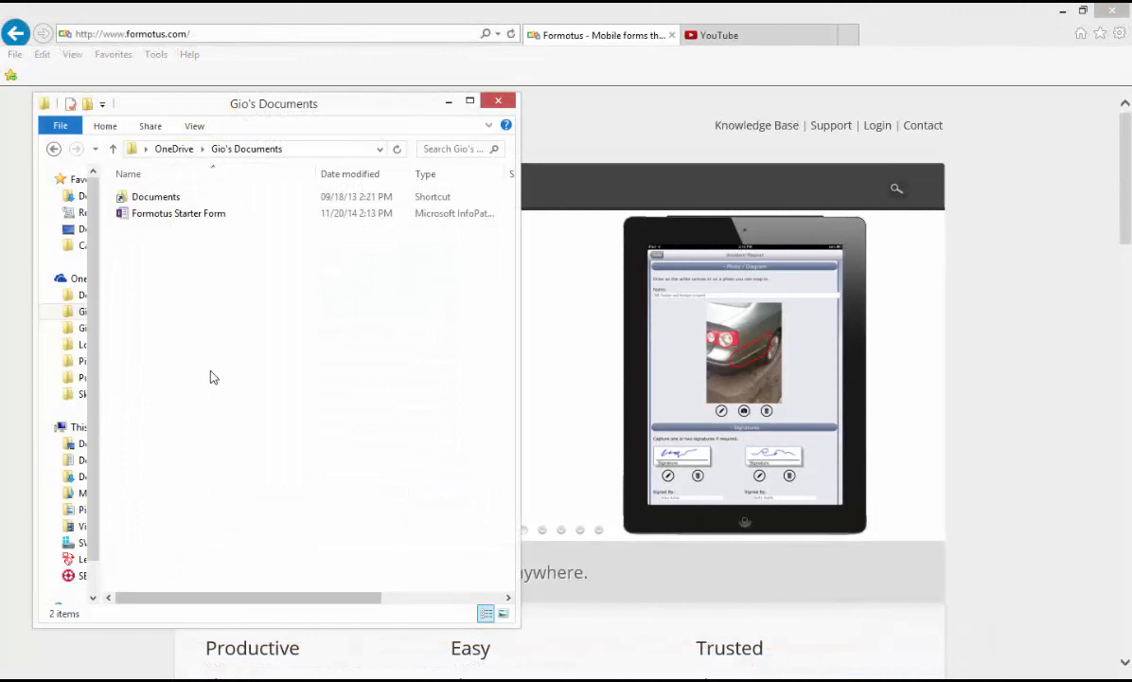
# Step: Open Formotus Starter Form from the OneDrive Documents folder in InfoPath Designer
pyautogui.rightClick(178, 212)
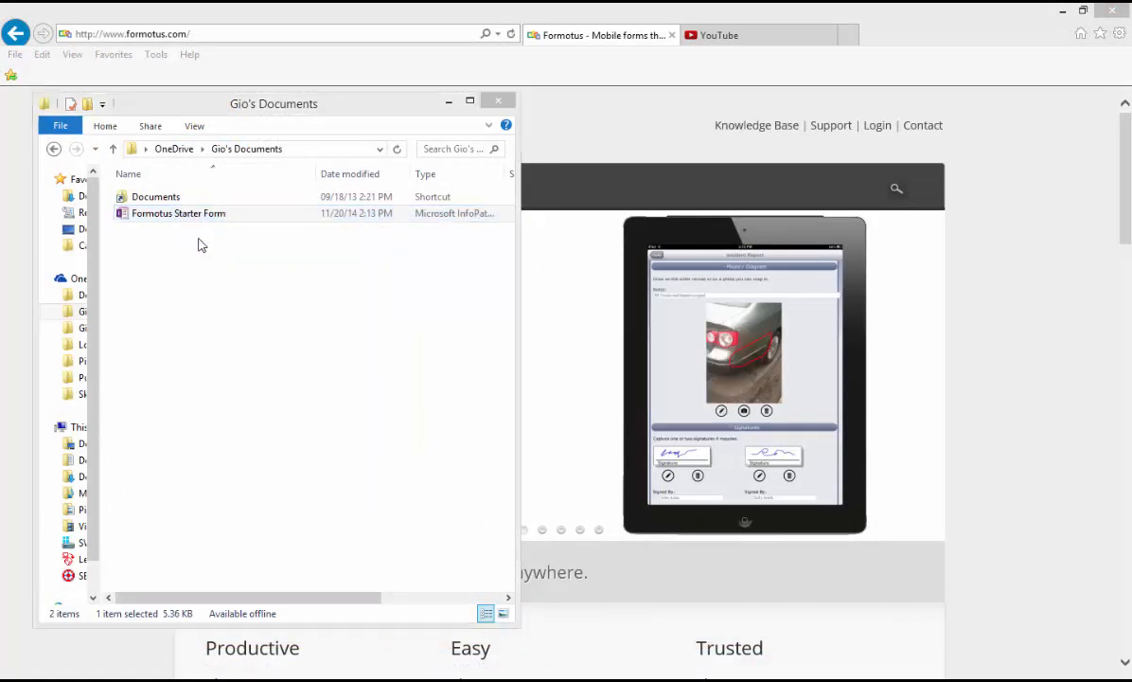
pyautogui.doubleClick(178, 213)
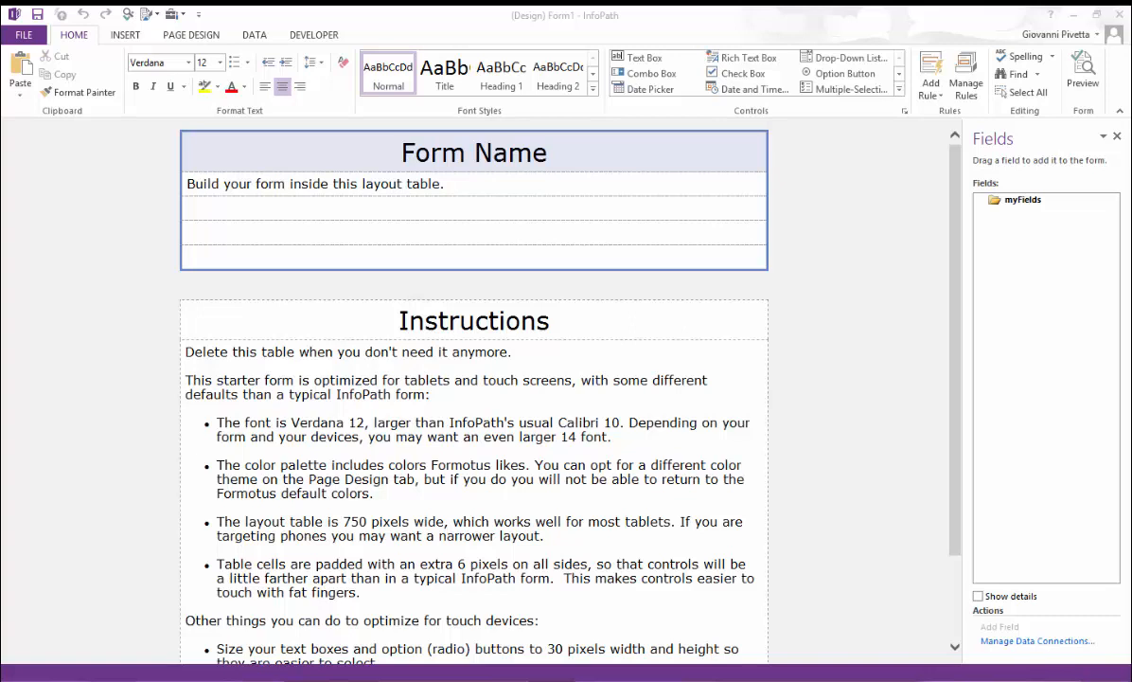
pyautogui.moveTo(209, 313)
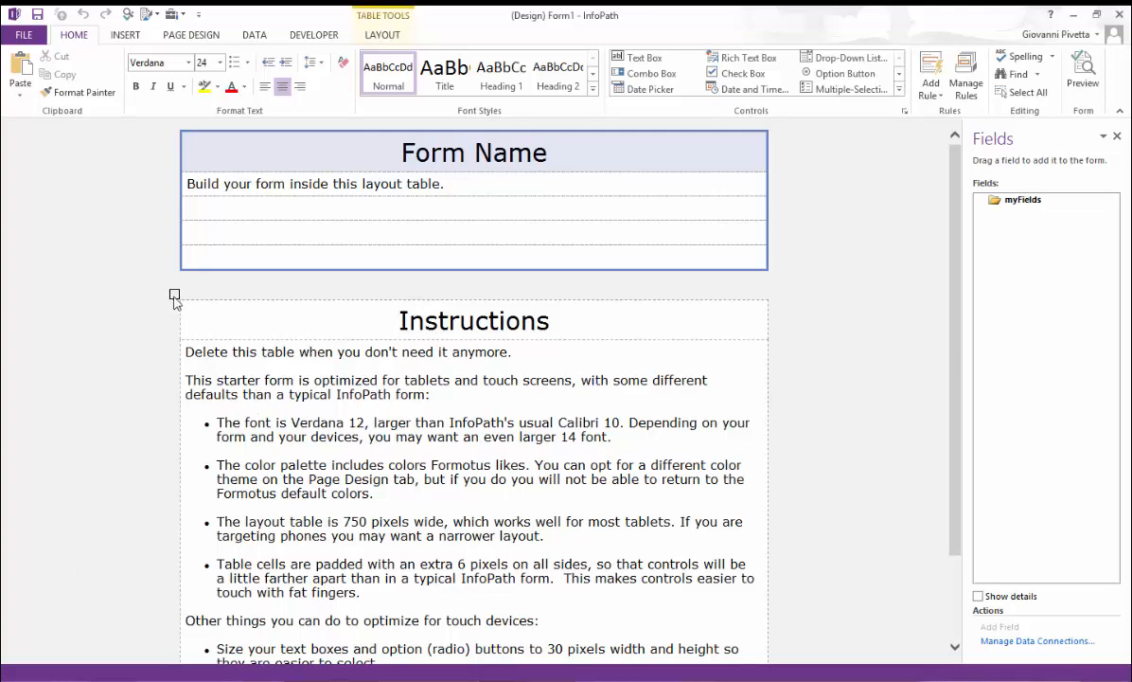
# Step: Delete the Instructions table and the 'Build your form inside this layout table' line
pyautogui.rightClick(174, 295)
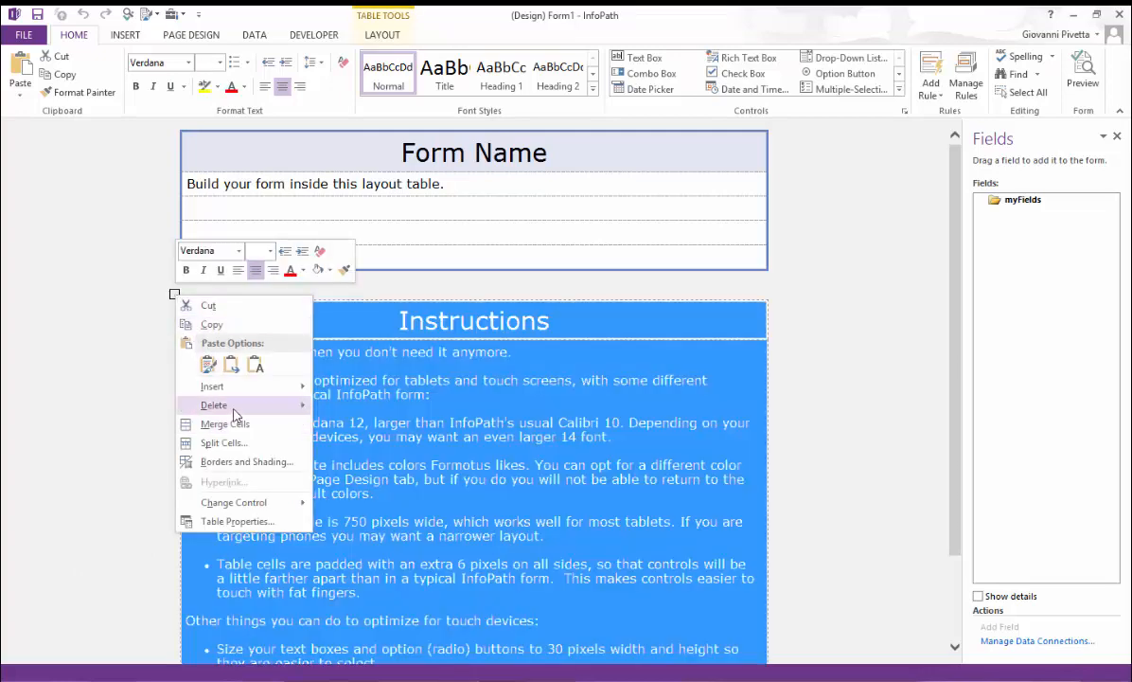
pyautogui.click(214, 405)
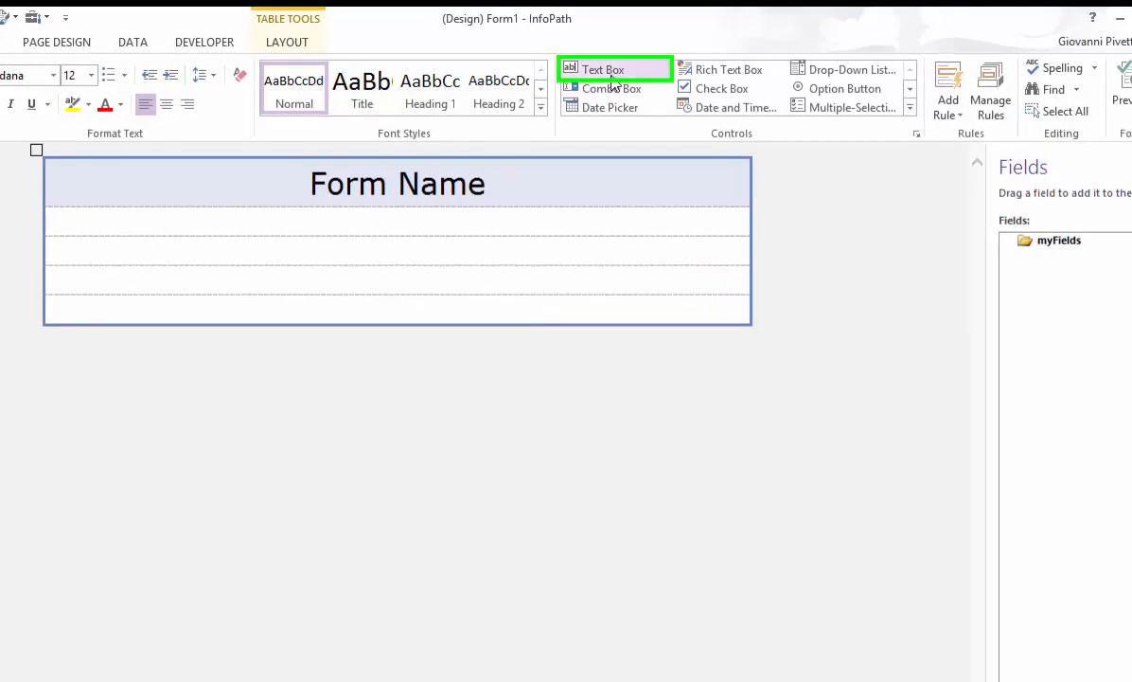
# Step: Insert a text box, date picker, and drop-down list into rows one to three
pyautogui.click(602, 70)
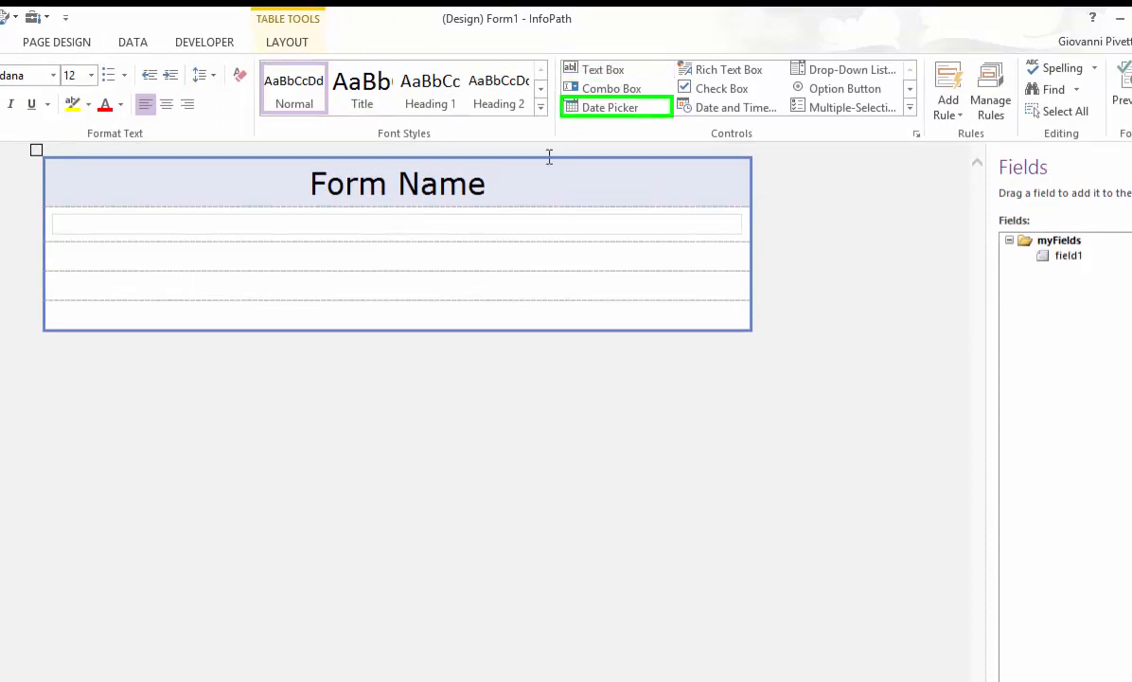
pyautogui.click(611, 107)
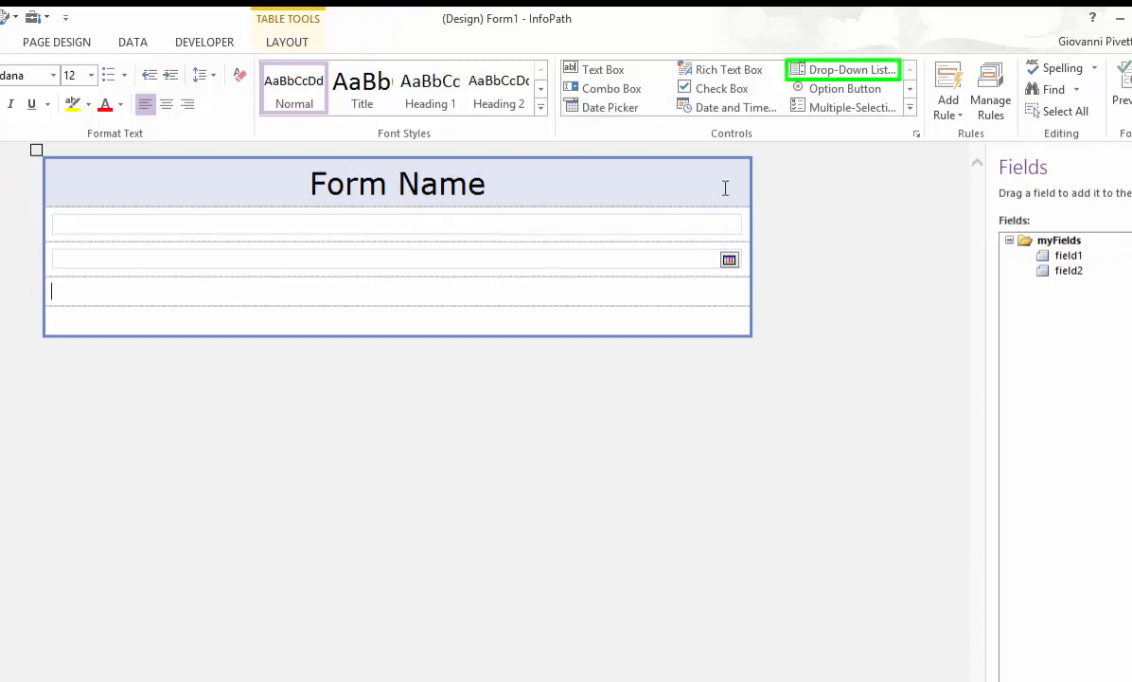
pyautogui.click(847, 69)
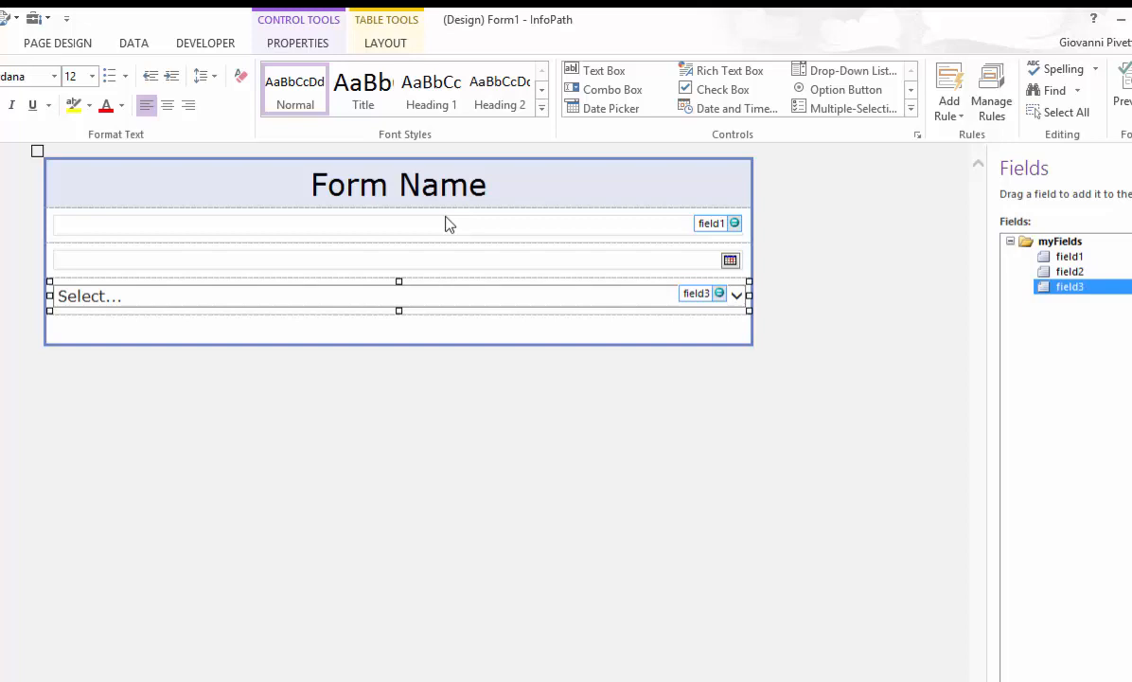
# Step: Set the first-row text box's placeholder to 'Name' in Text Box Properties
pyautogui.click(378, 222)
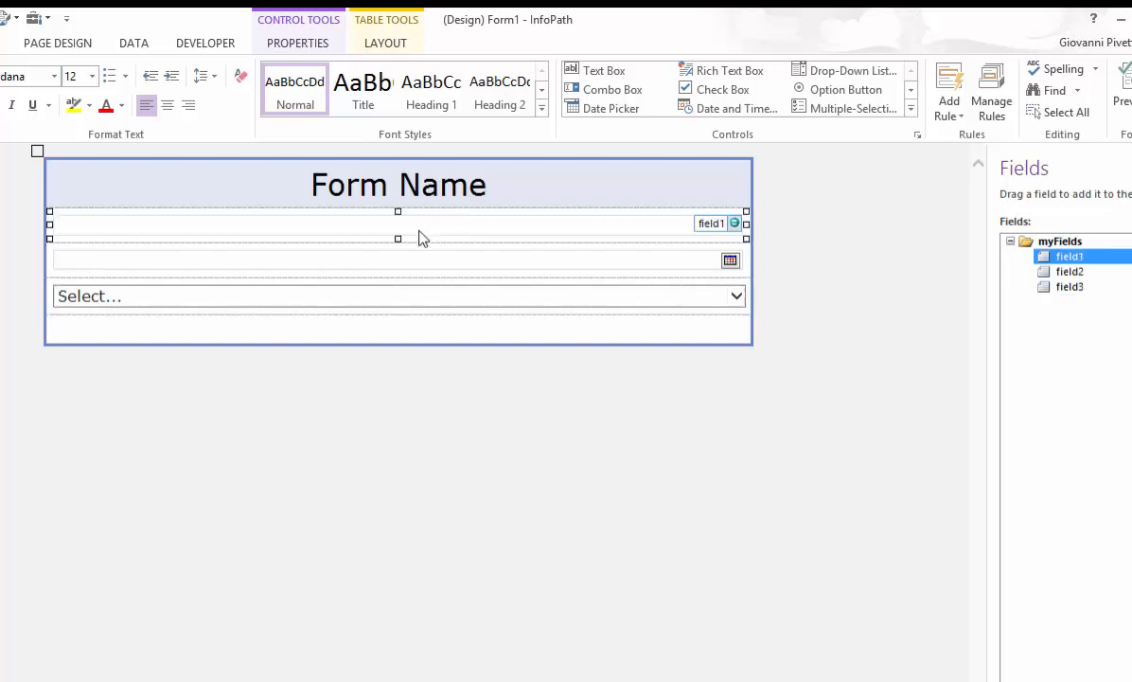
pyautogui.moveTo(426, 233)
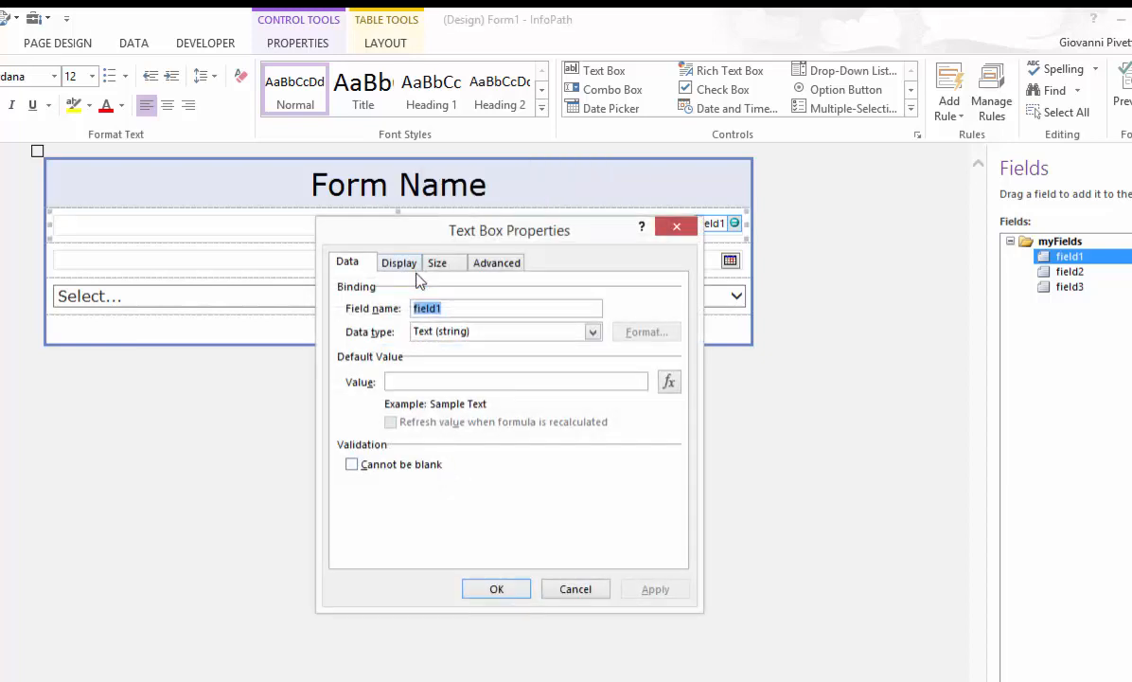
pyautogui.click(399, 262)
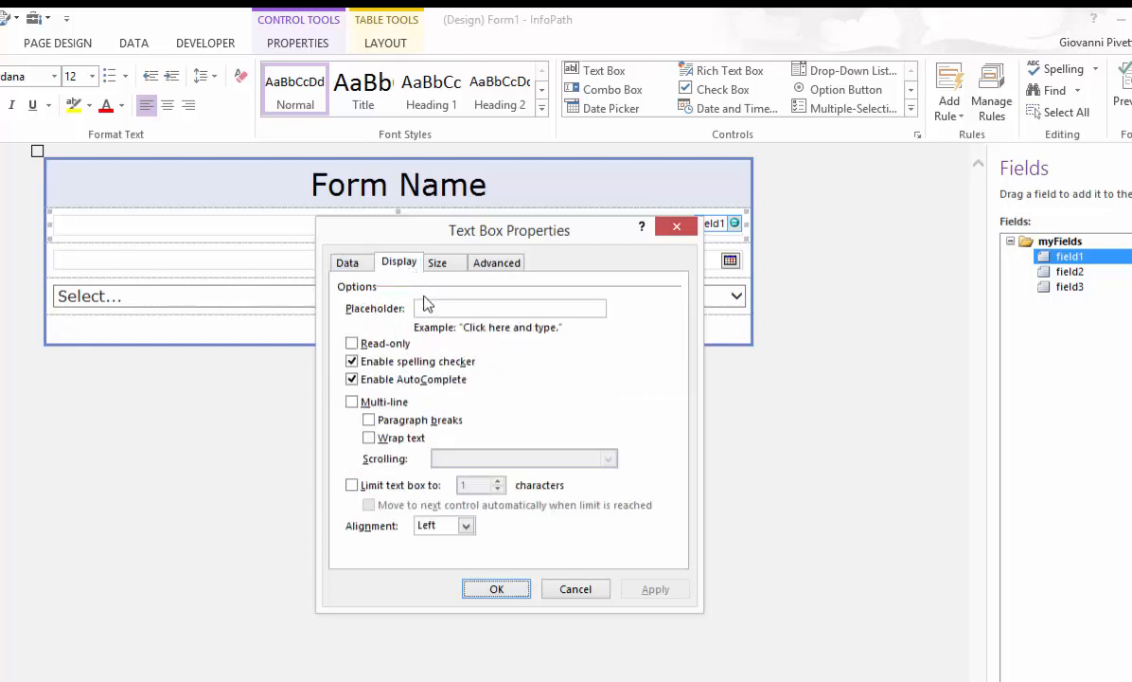
pyautogui.write('Name')
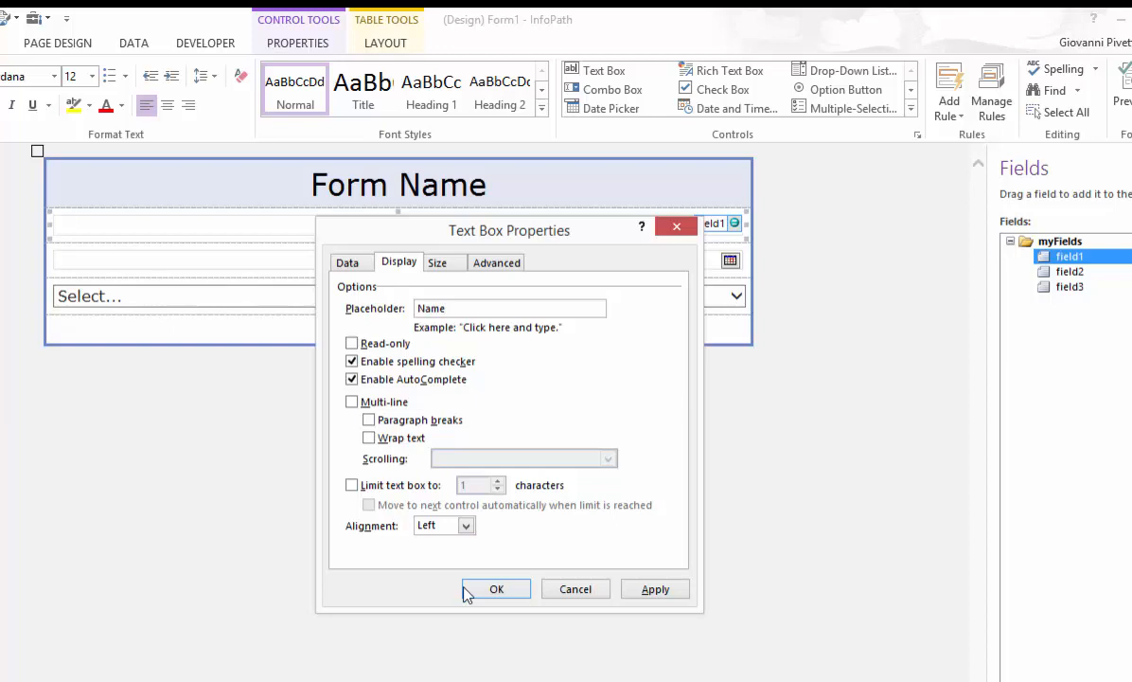
pyautogui.click(496, 587)
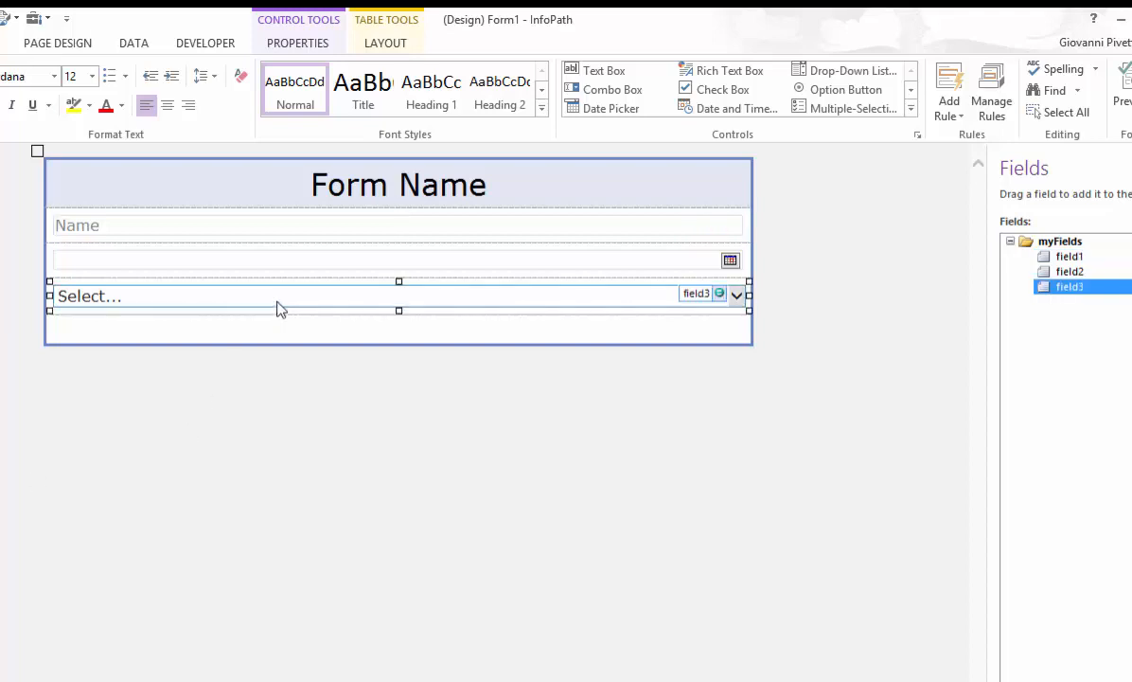
# Step: Add manual choices 1 and 2 to the drop-down list below Select...
pyautogui.rightClick(280, 310)
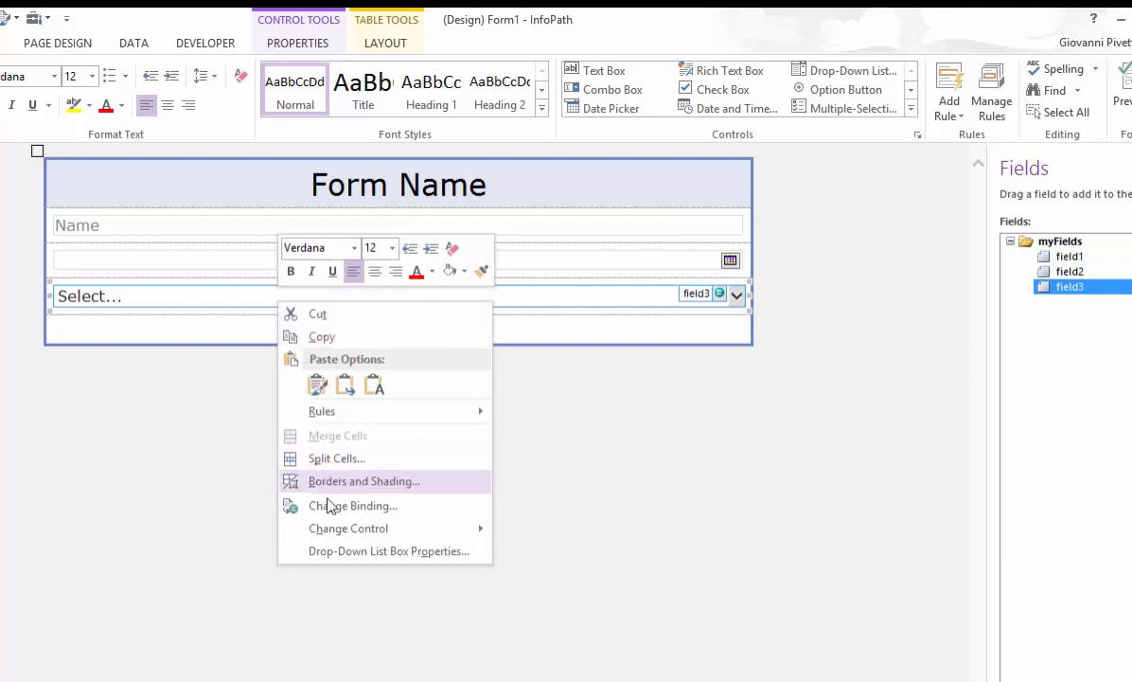
pyautogui.click(388, 551)
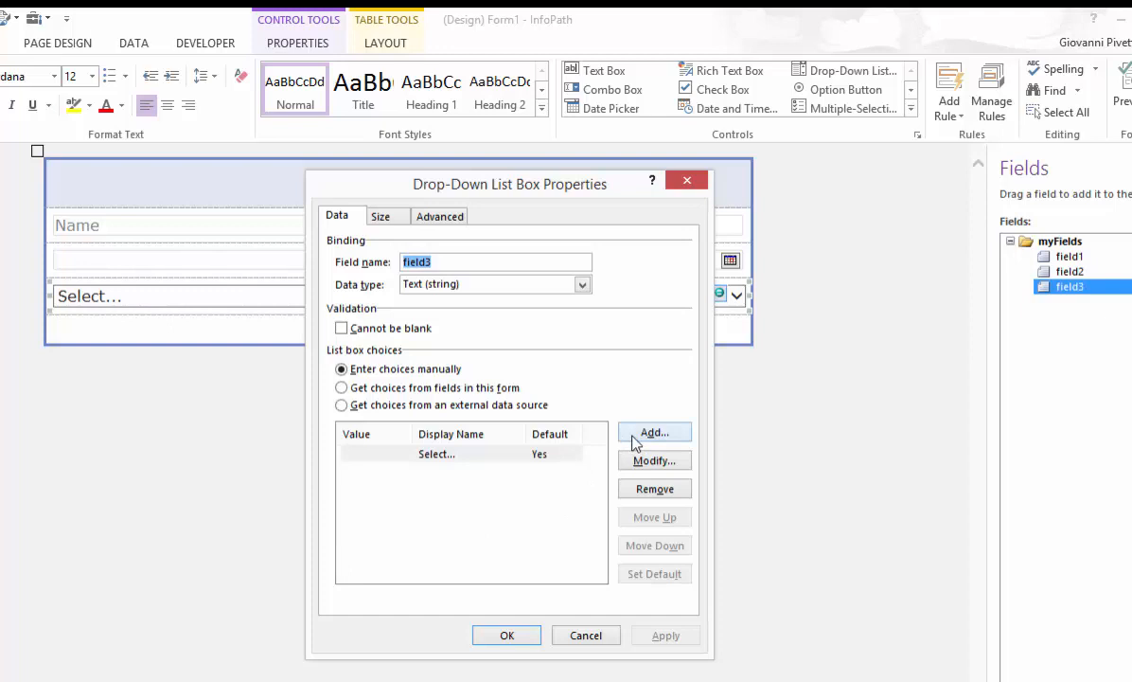
pyautogui.click(654, 431)
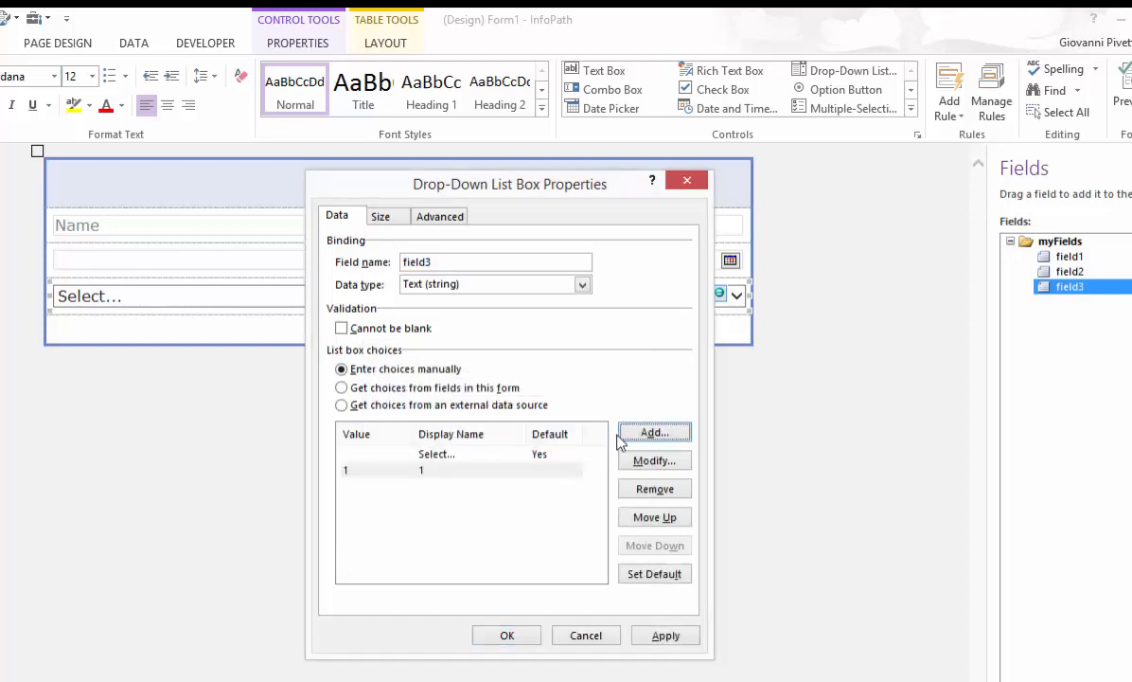
pyautogui.click(653, 432)
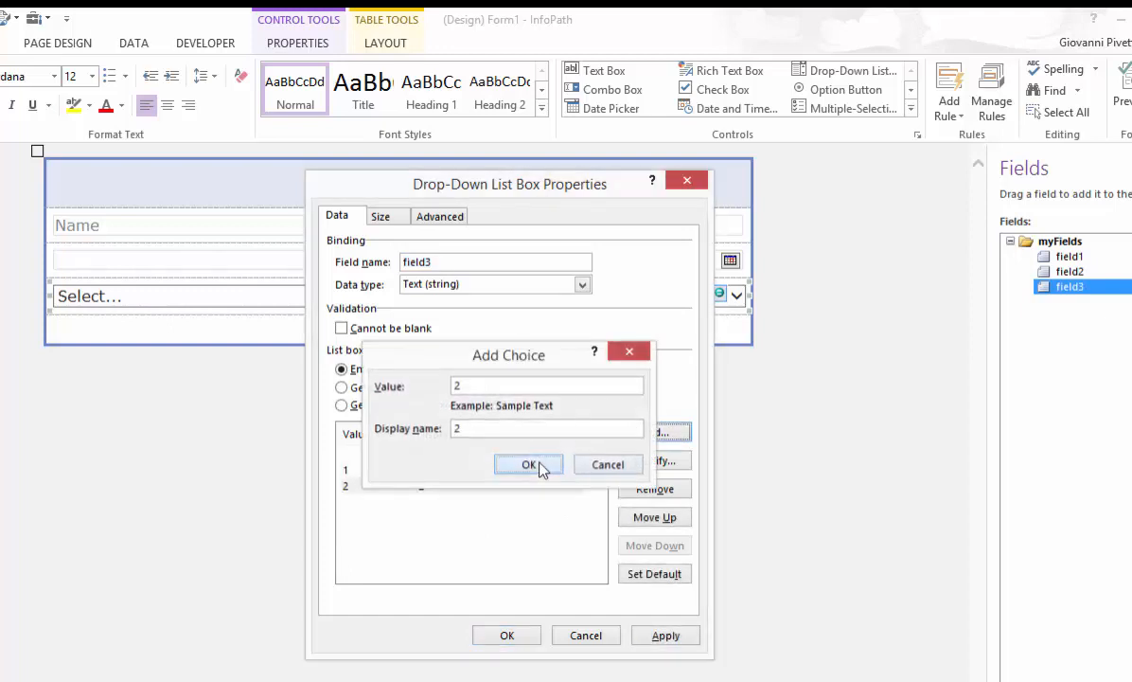
pyautogui.click(528, 464)
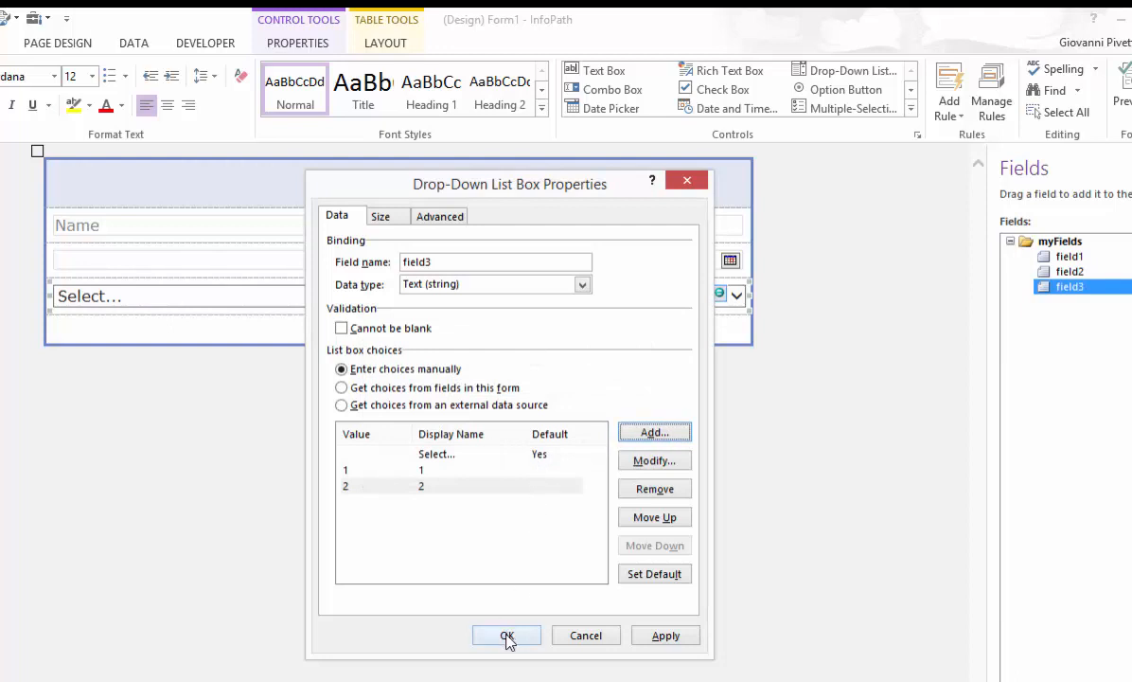
pyautogui.click(506, 635)
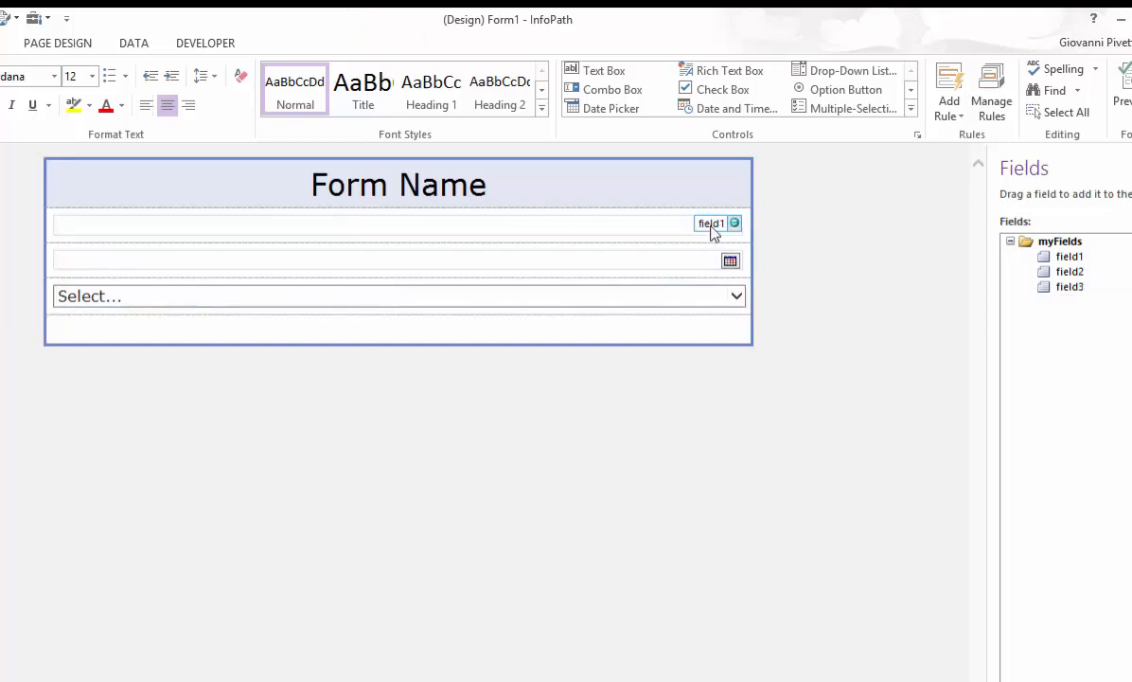
# Step: Change the Name text box's field name from field1 to Name
pyautogui.rightClick(710, 225)
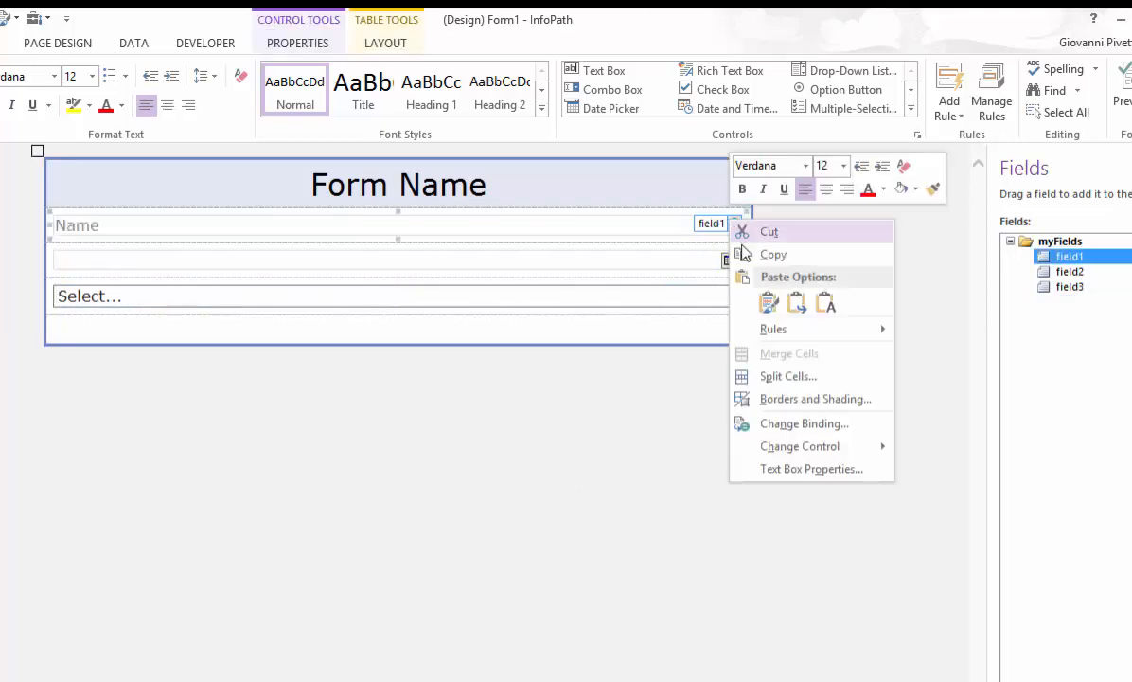
pyautogui.click(811, 469)
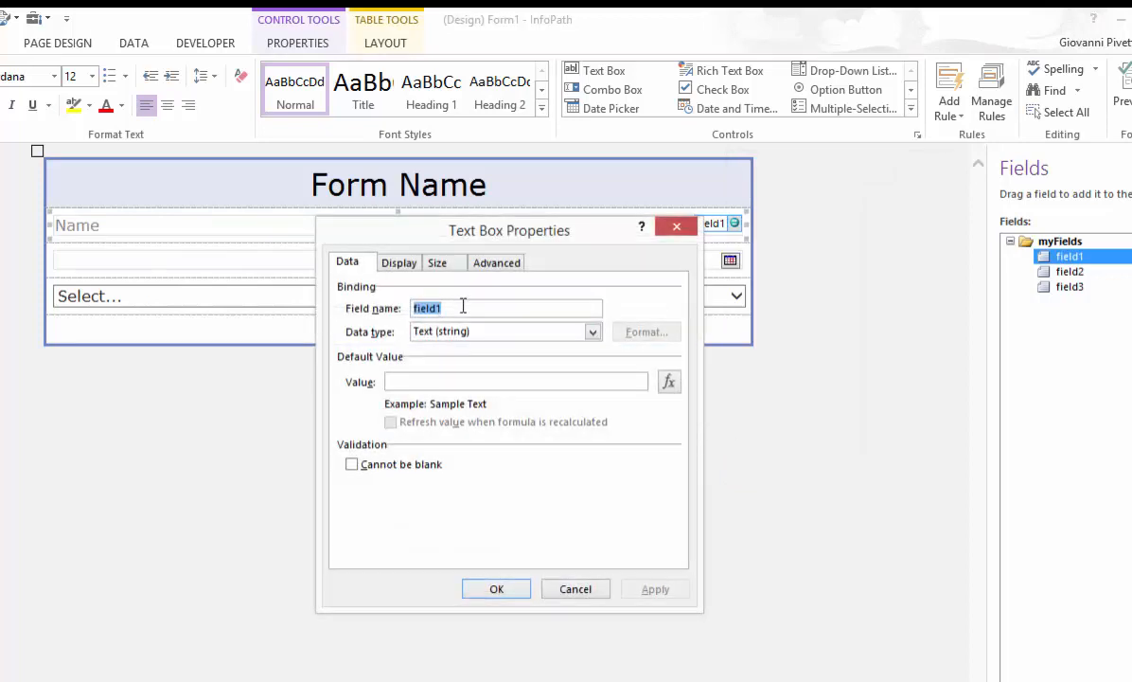
pyautogui.write('Name')
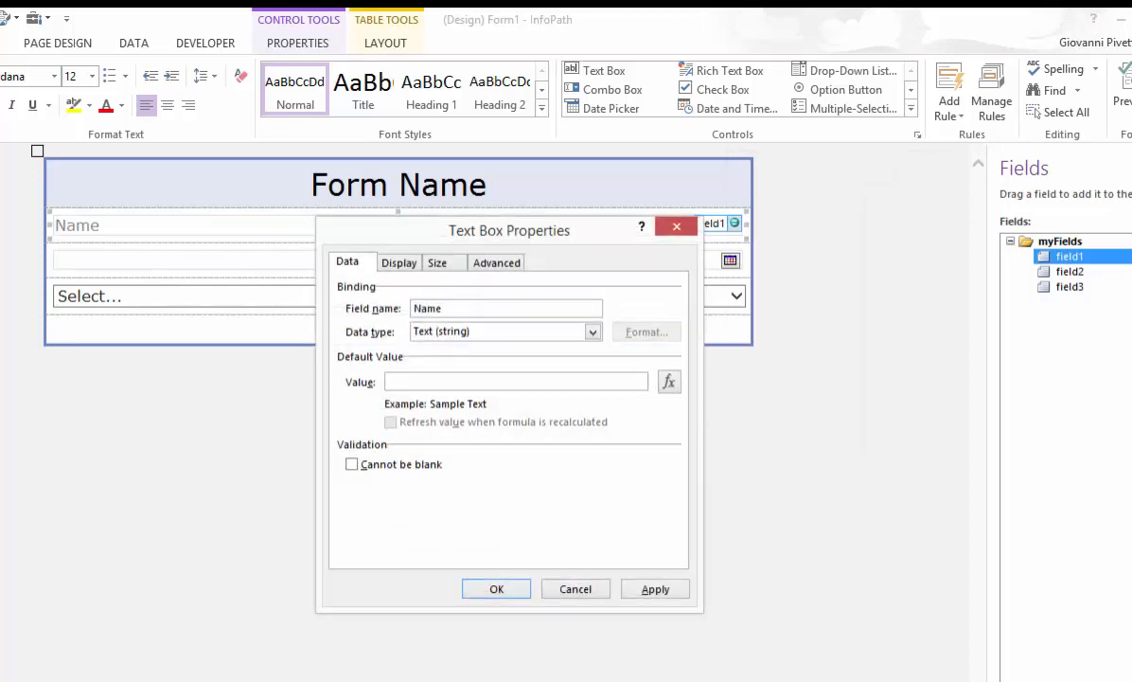
pyautogui.click(496, 587)
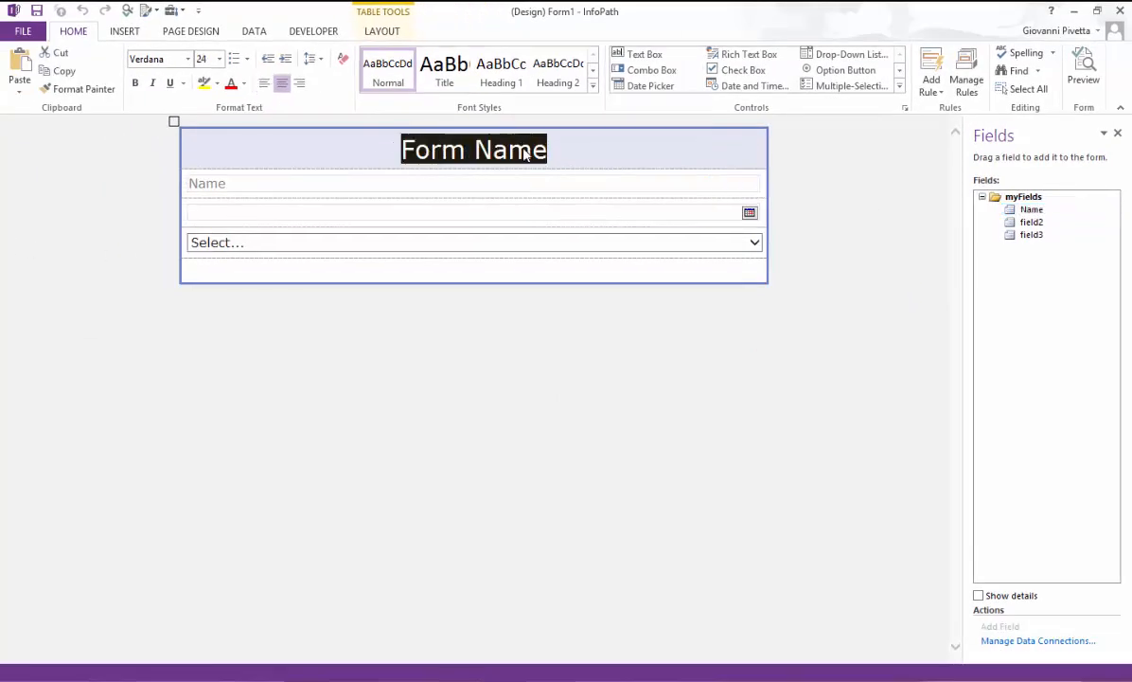
# Step: Title the form 'Inspection' and set the three controls' width to 400 px
pyautogui.write('Inspection')
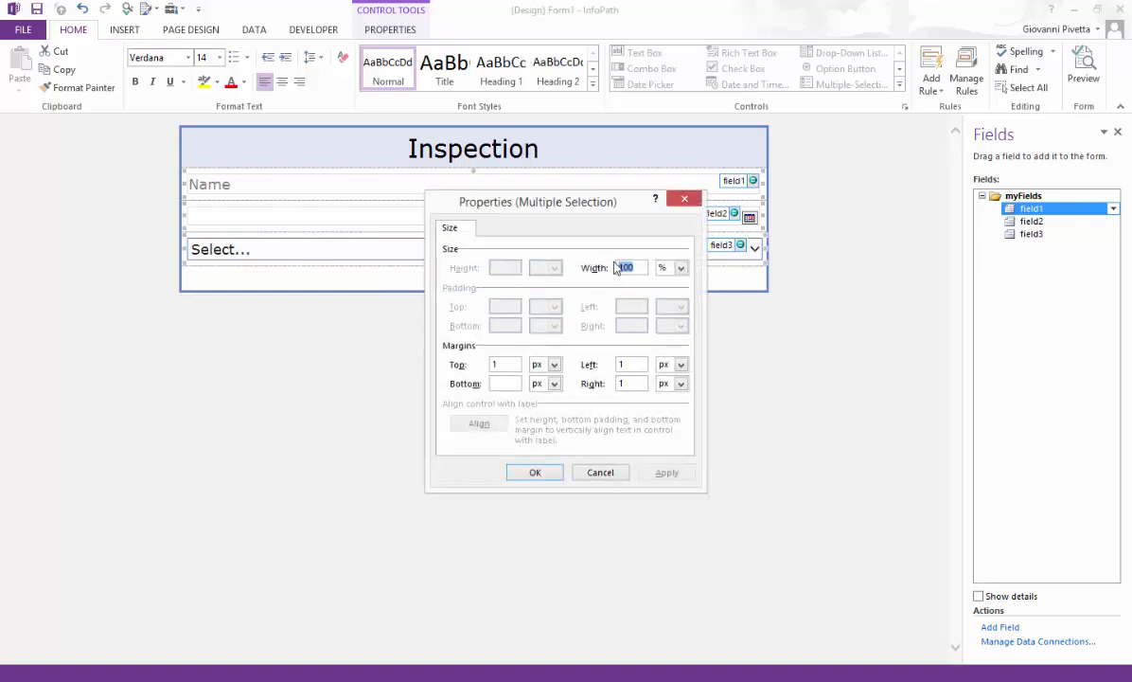
pyautogui.click(680, 267)
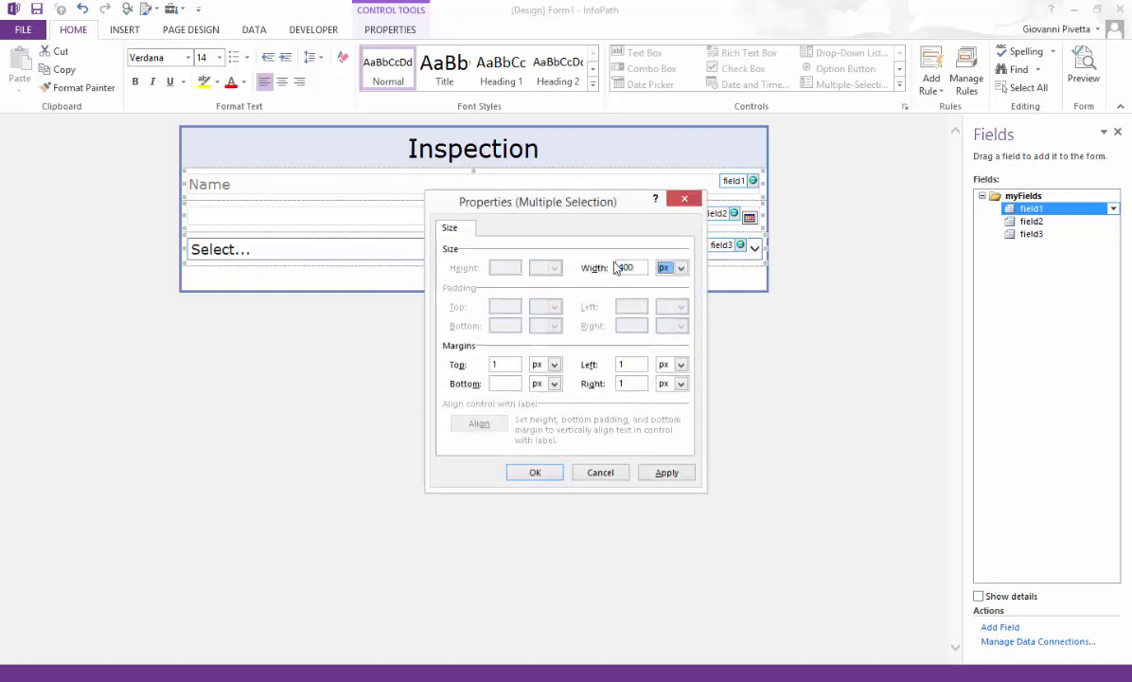
pyautogui.click(534, 472)
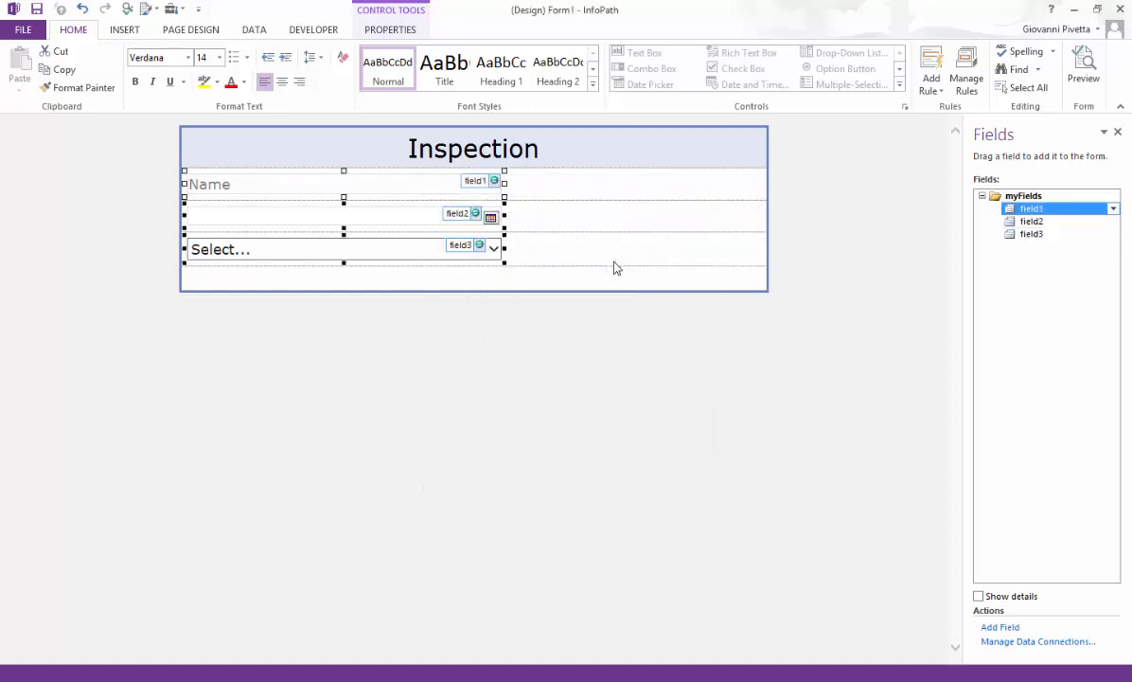
pyautogui.moveTo(615, 268)
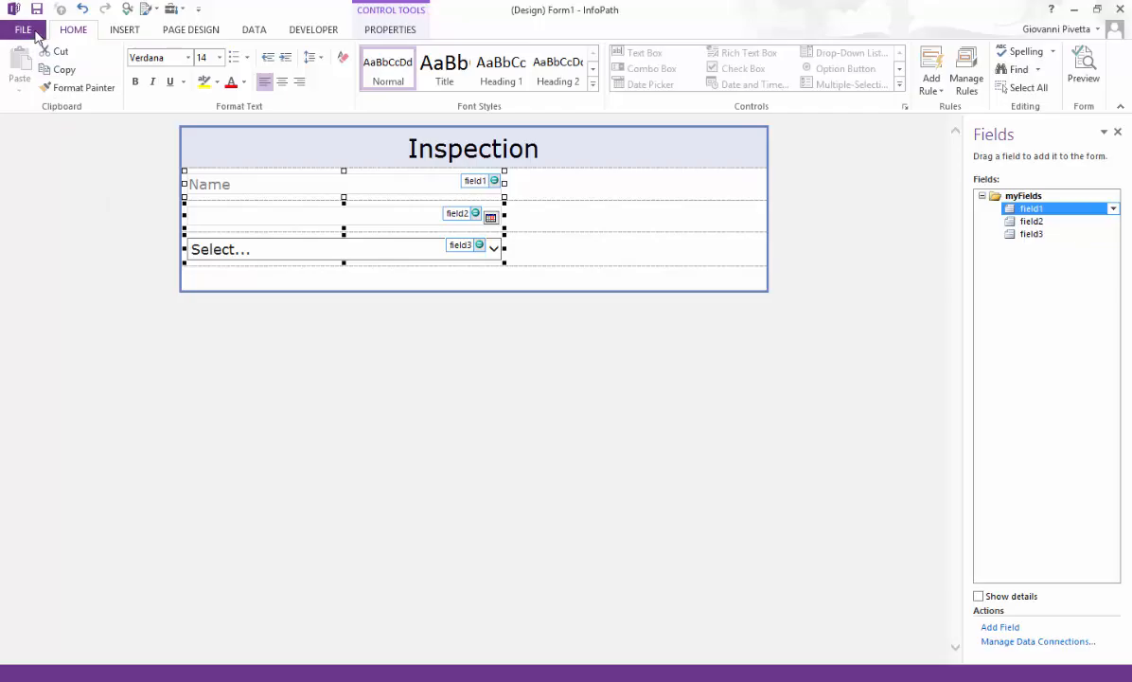
# Step: Save the form template as 'Inspection' via File > Save As
pyautogui.click(23, 29)
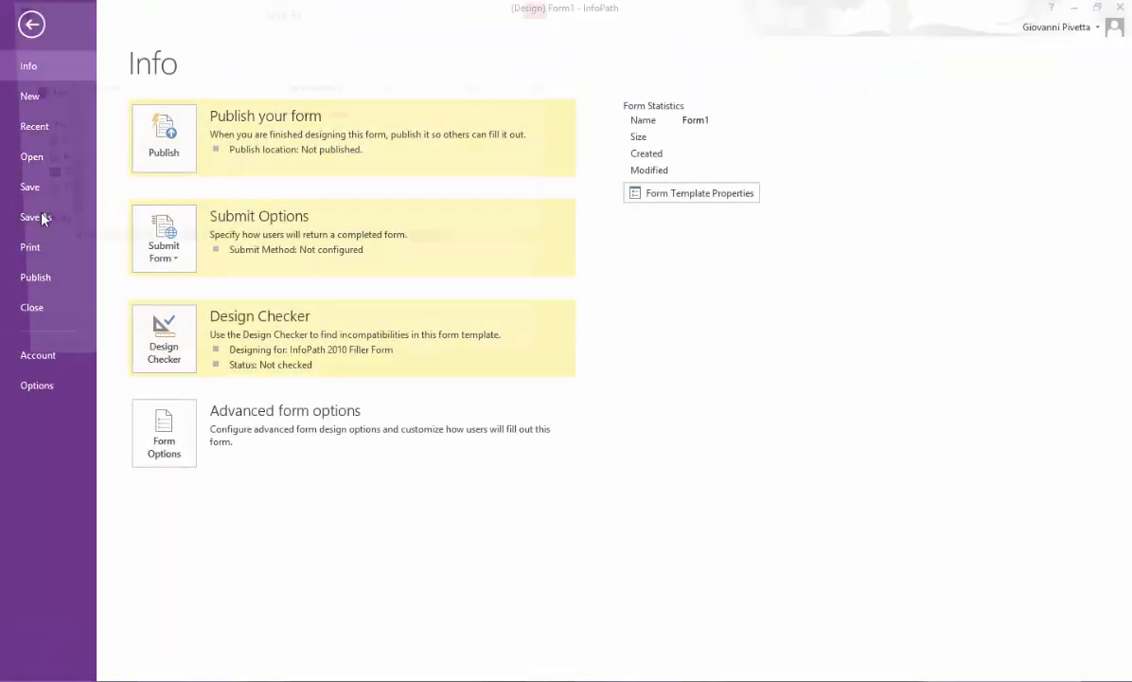
pyautogui.click(32, 217)
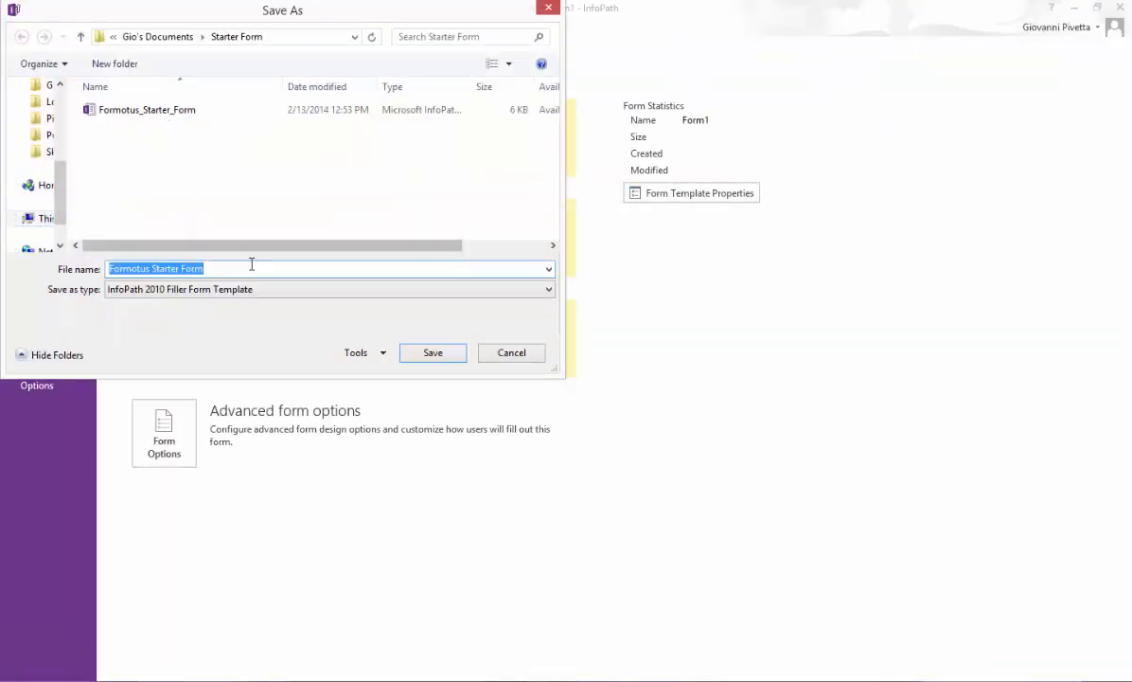
pyautogui.write('Inspection')
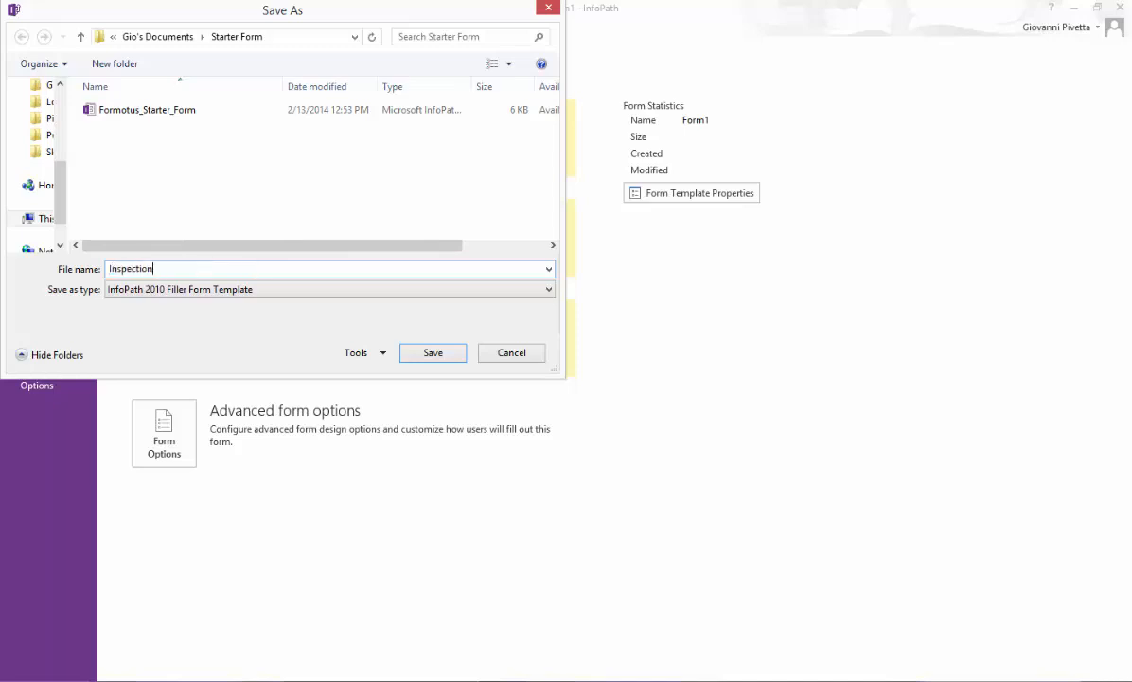
pyautogui.click(432, 352)
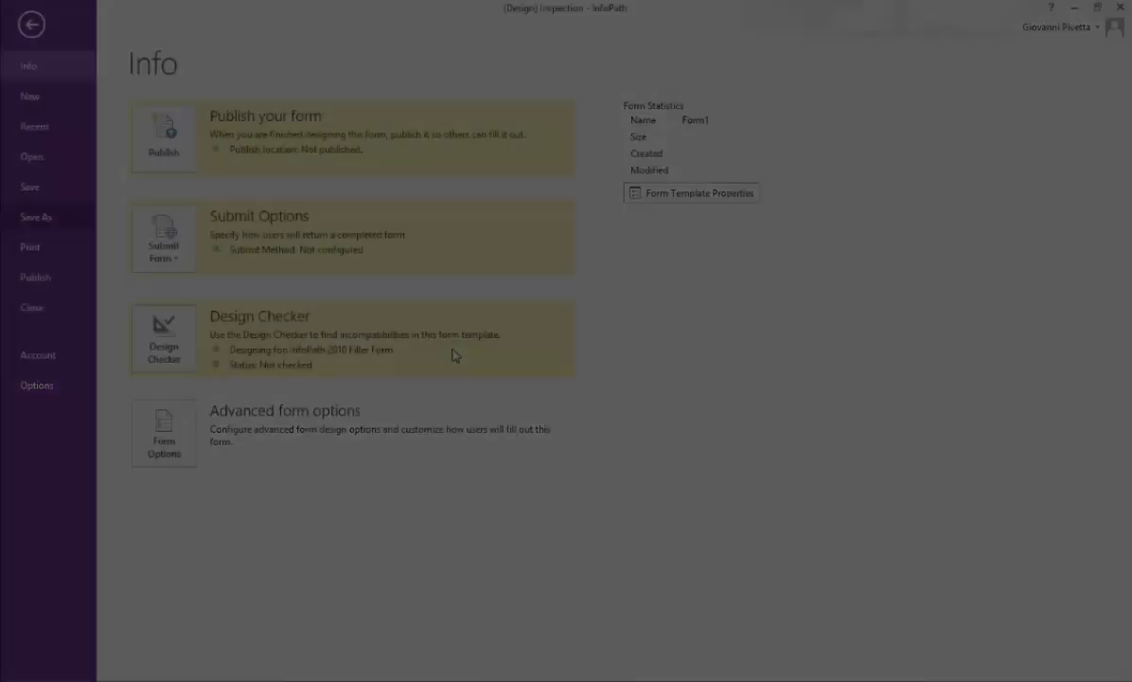